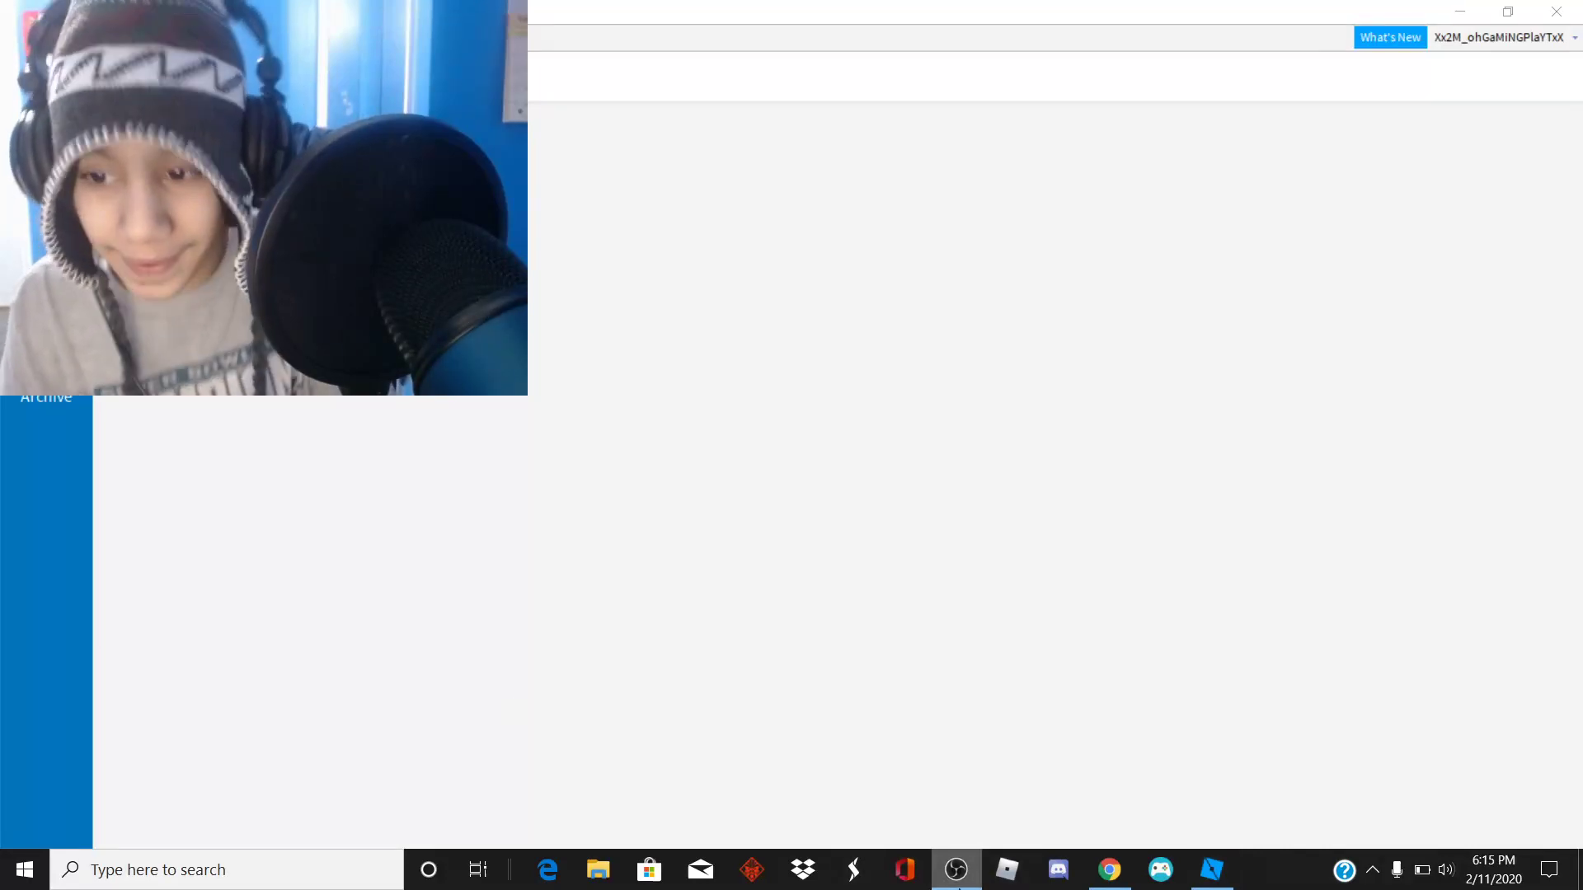
Step: Bring Roblox Studio to the front so the new-place template gallery loads
{"action": "left_click", "coordinate": [1508, 12]}
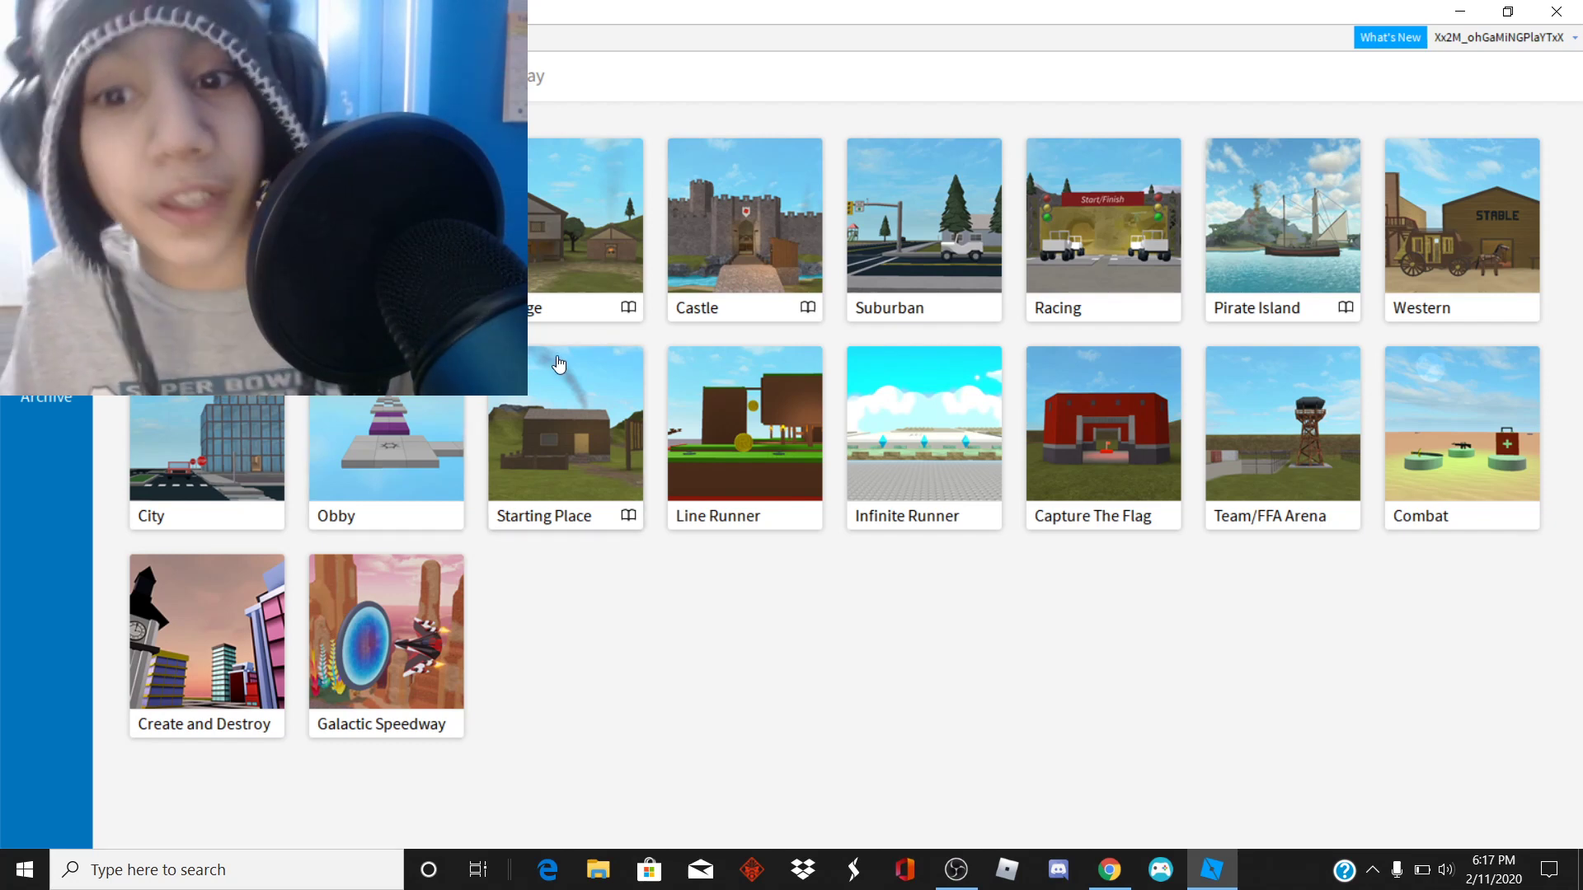
{"action": "mouse_move", "coordinate": [915, 357]}
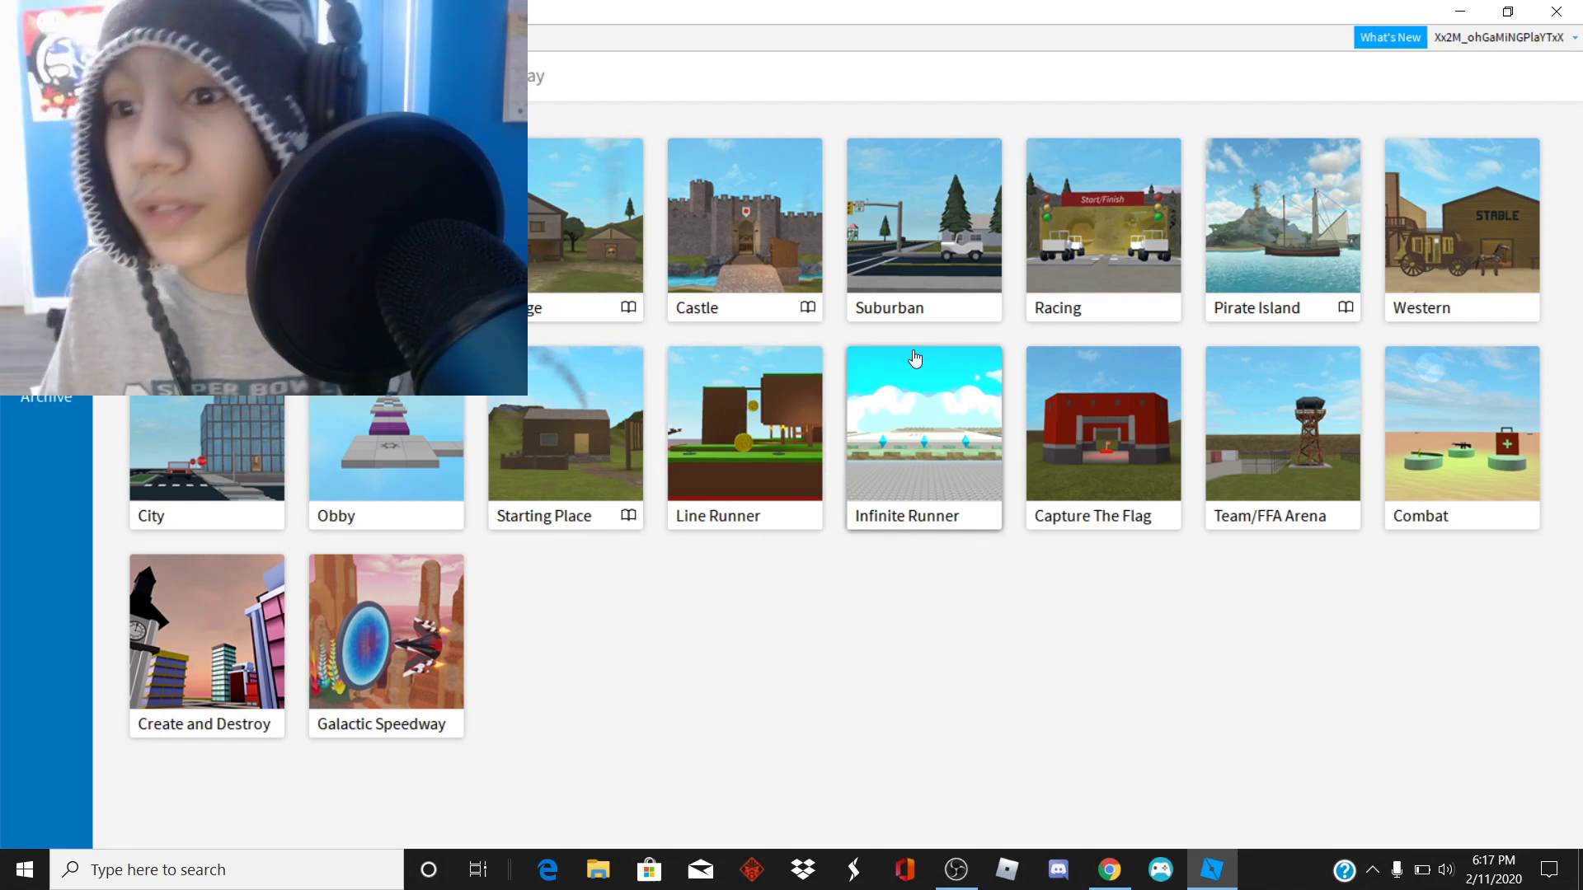
{"action": "mouse_move", "coordinate": [1230, 349]}
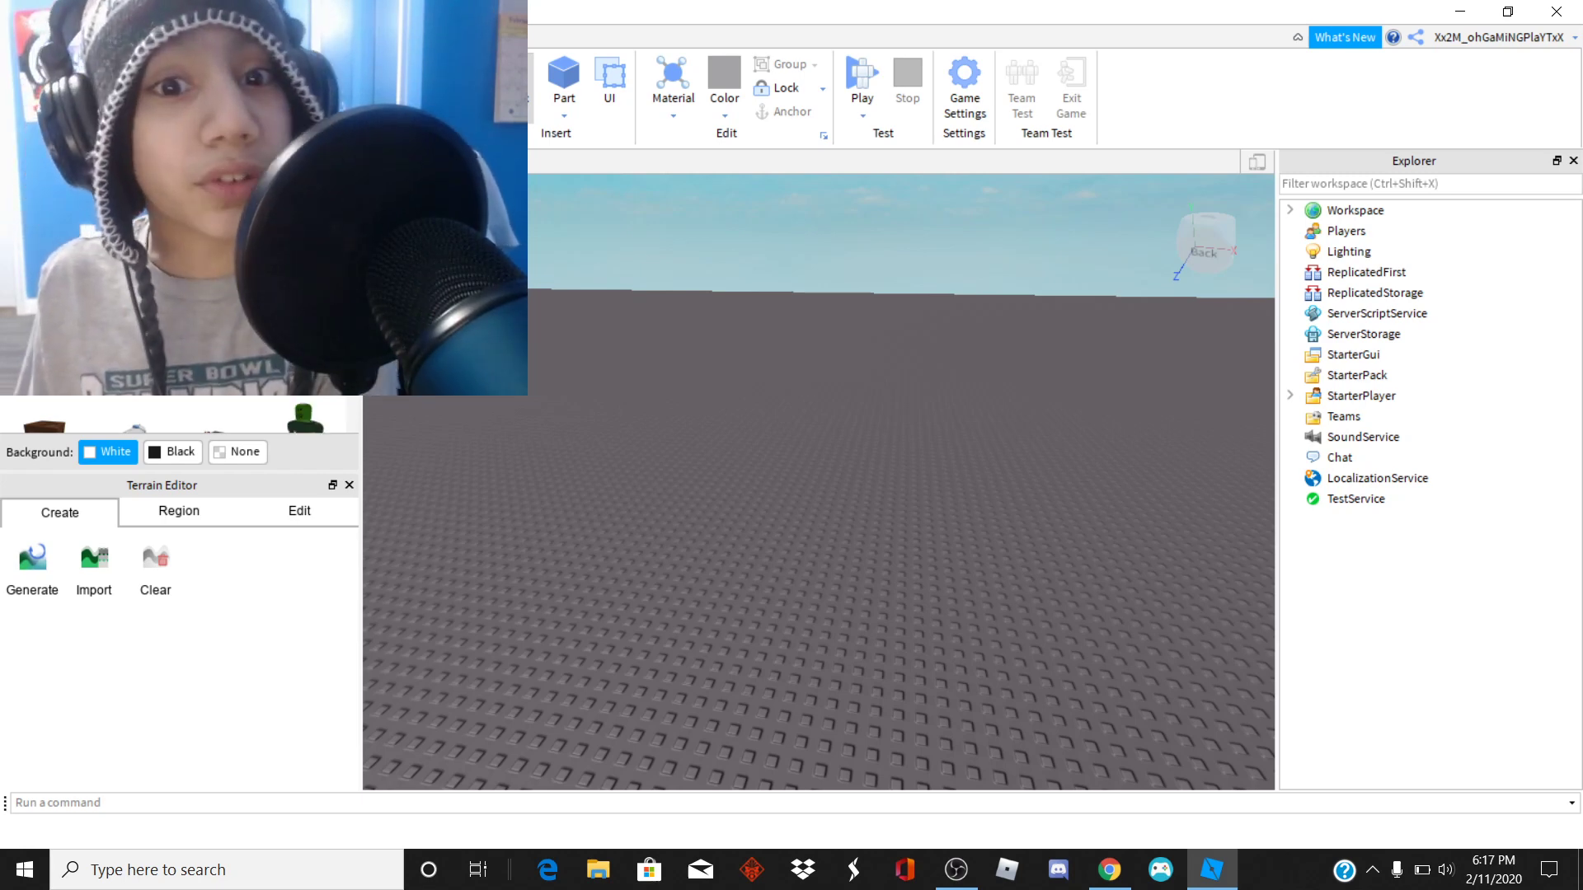
Step: Insert the Kohl's Admin Infinite model from the Toolbox into the Workspace
{"action": "left_click", "coordinate": [348, 485]}
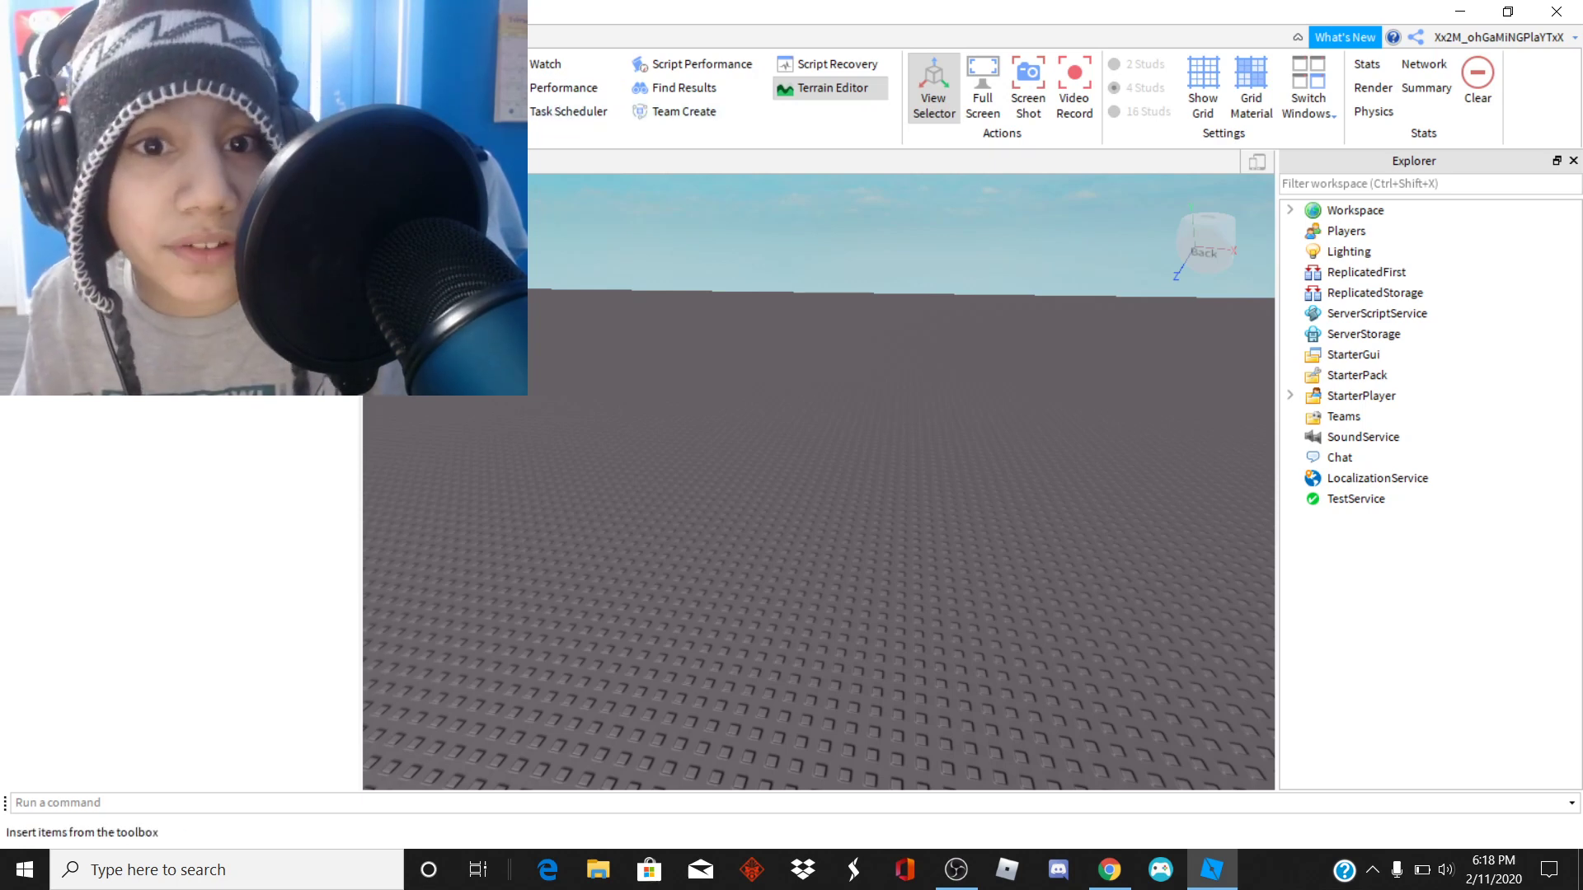
{"action": "left_click", "coordinate": [824, 89]}
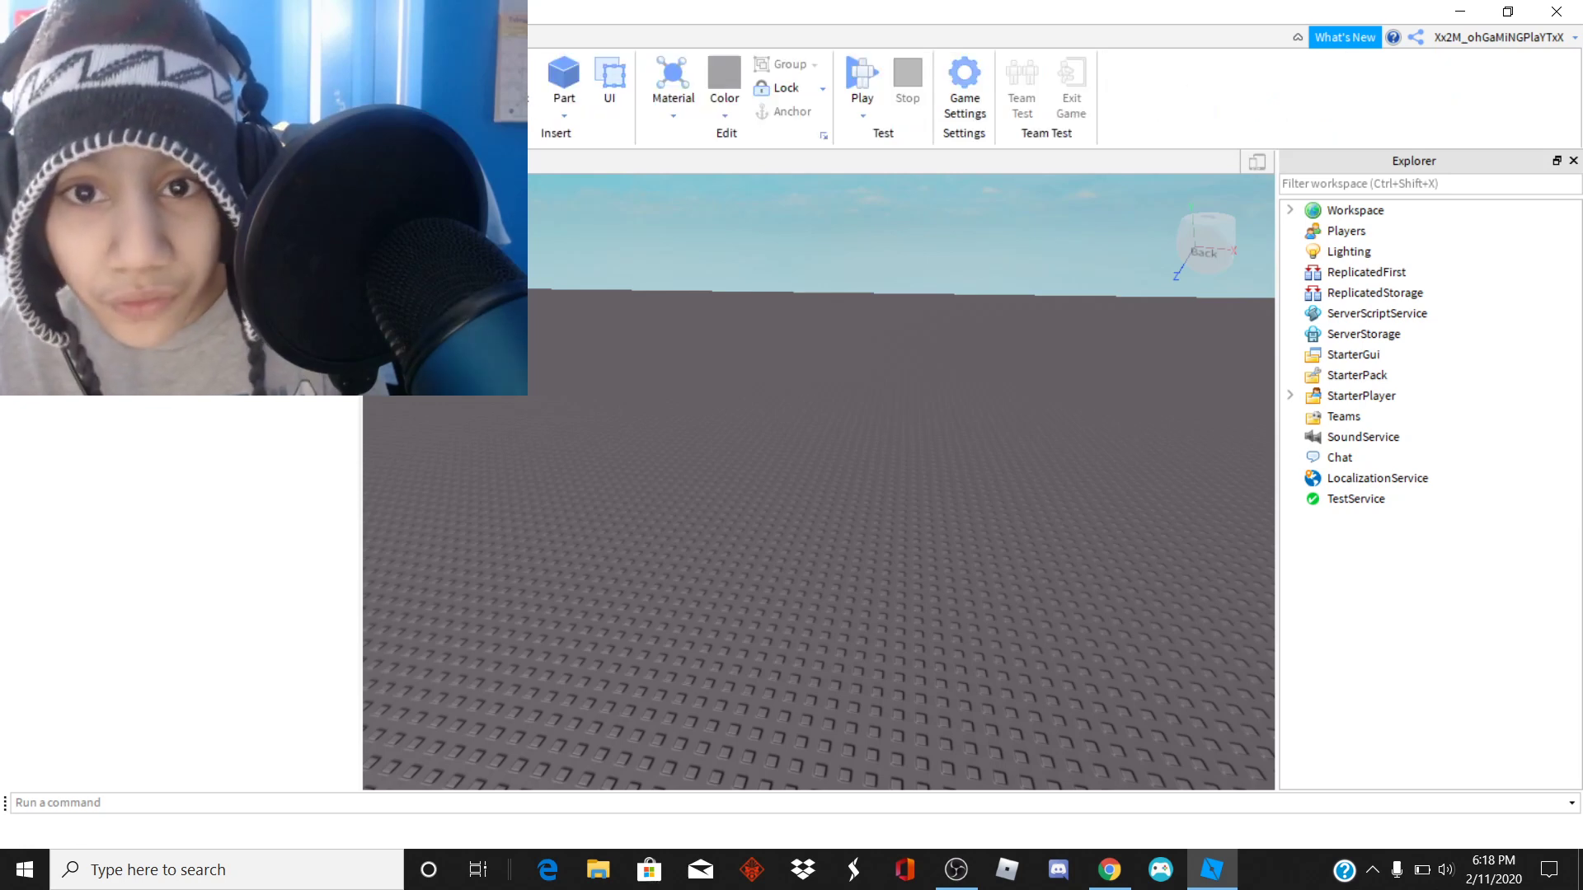
{"action": "left_click", "coordinate": [798, 64]}
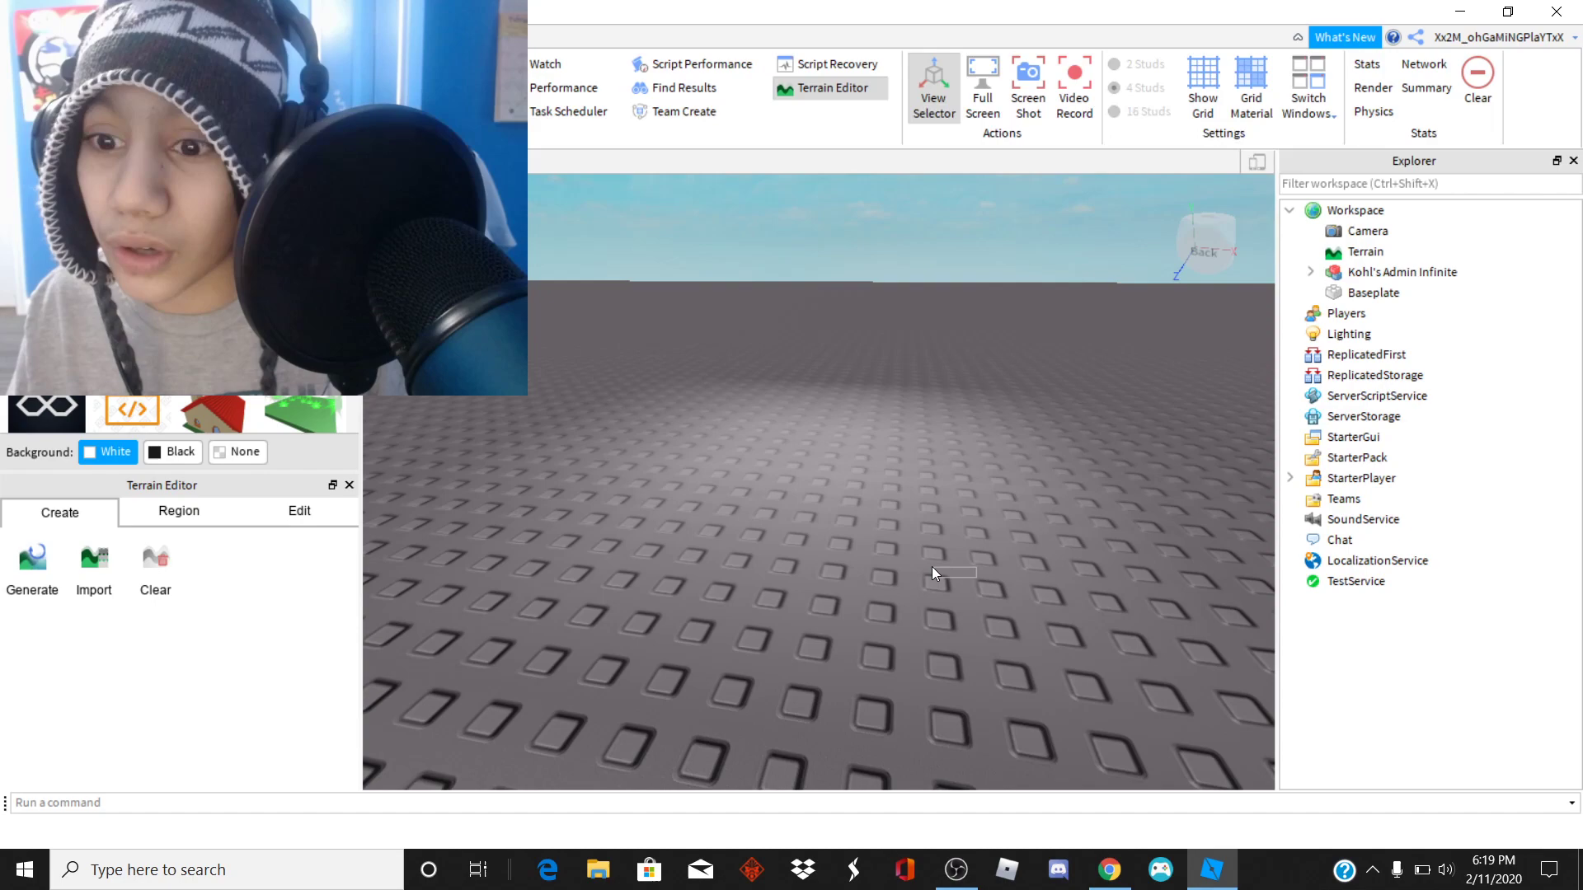
{"action": "left_click", "coordinate": [1401, 272]}
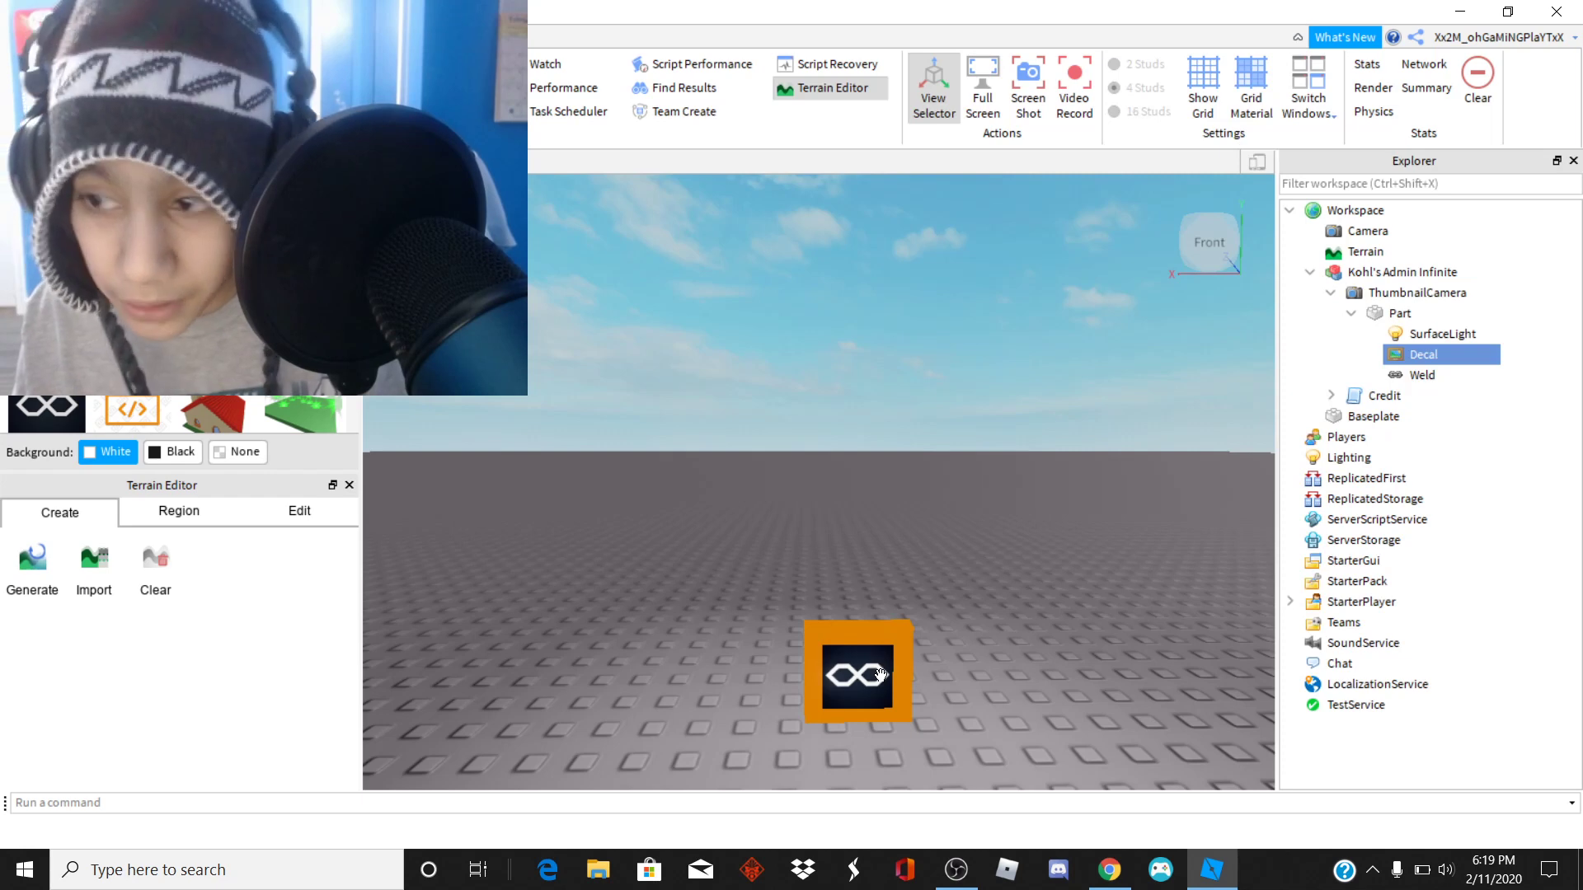
Step: Expand Kohl's Admin Infinite in the Explorer to show its thumbnail part and Credit
{"action": "left_click", "coordinate": [1401, 313]}
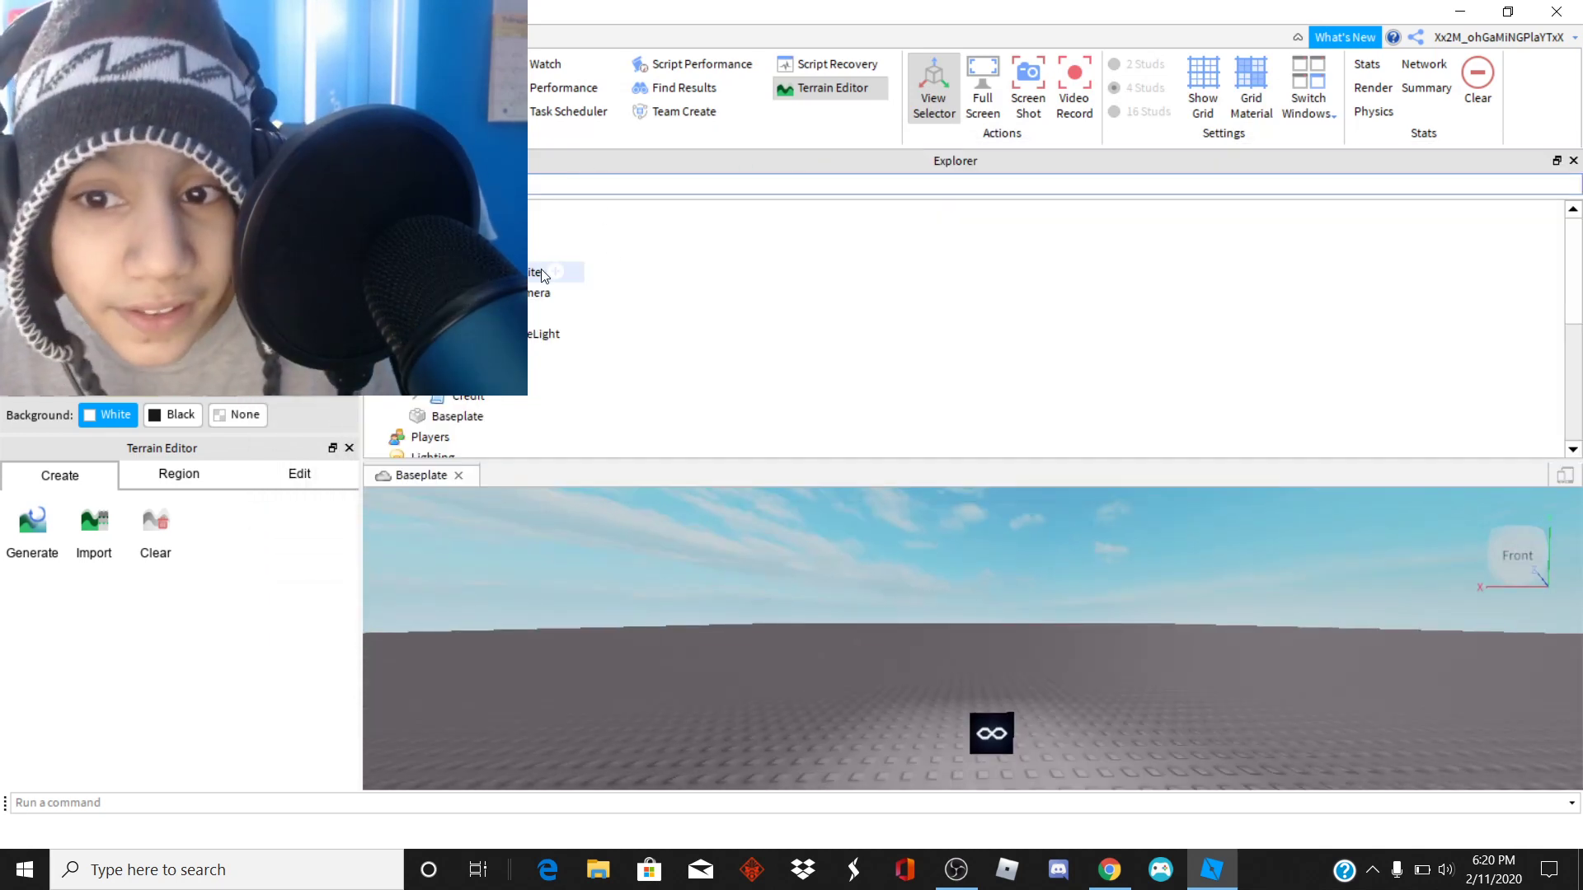
Step: Scroll the Explorer down to reach the model's Settings script
{"action": "scroll", "scroll_direction": "down", "scroll_amount": 3}
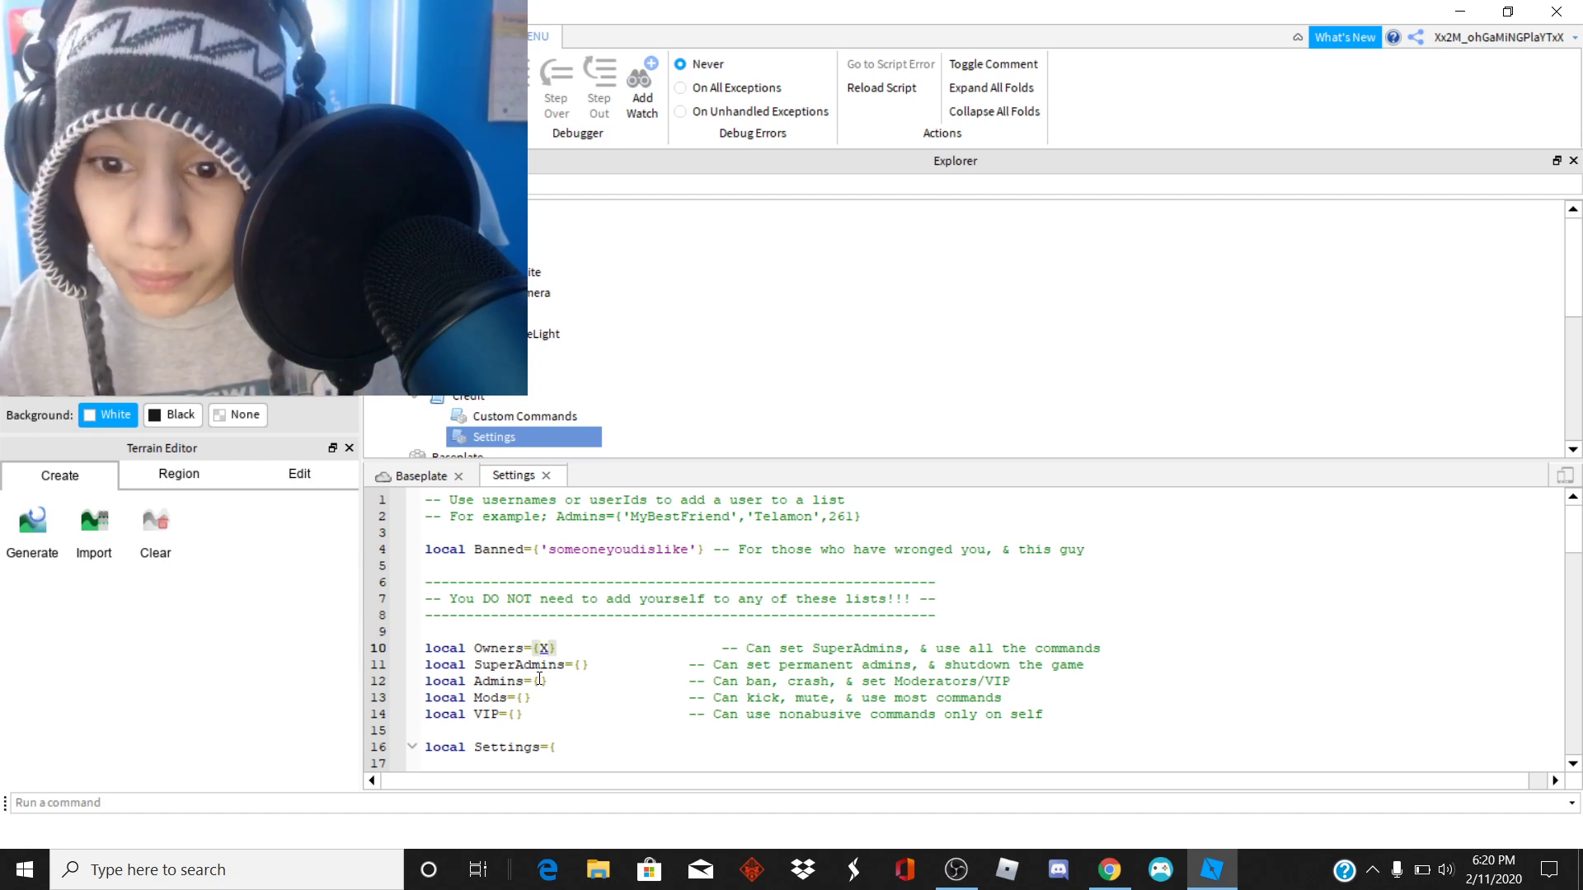
Step: Begin typing the owner's username inside the Owners braces, correcting a mistyped character
{"action": "type", "text": "x"}
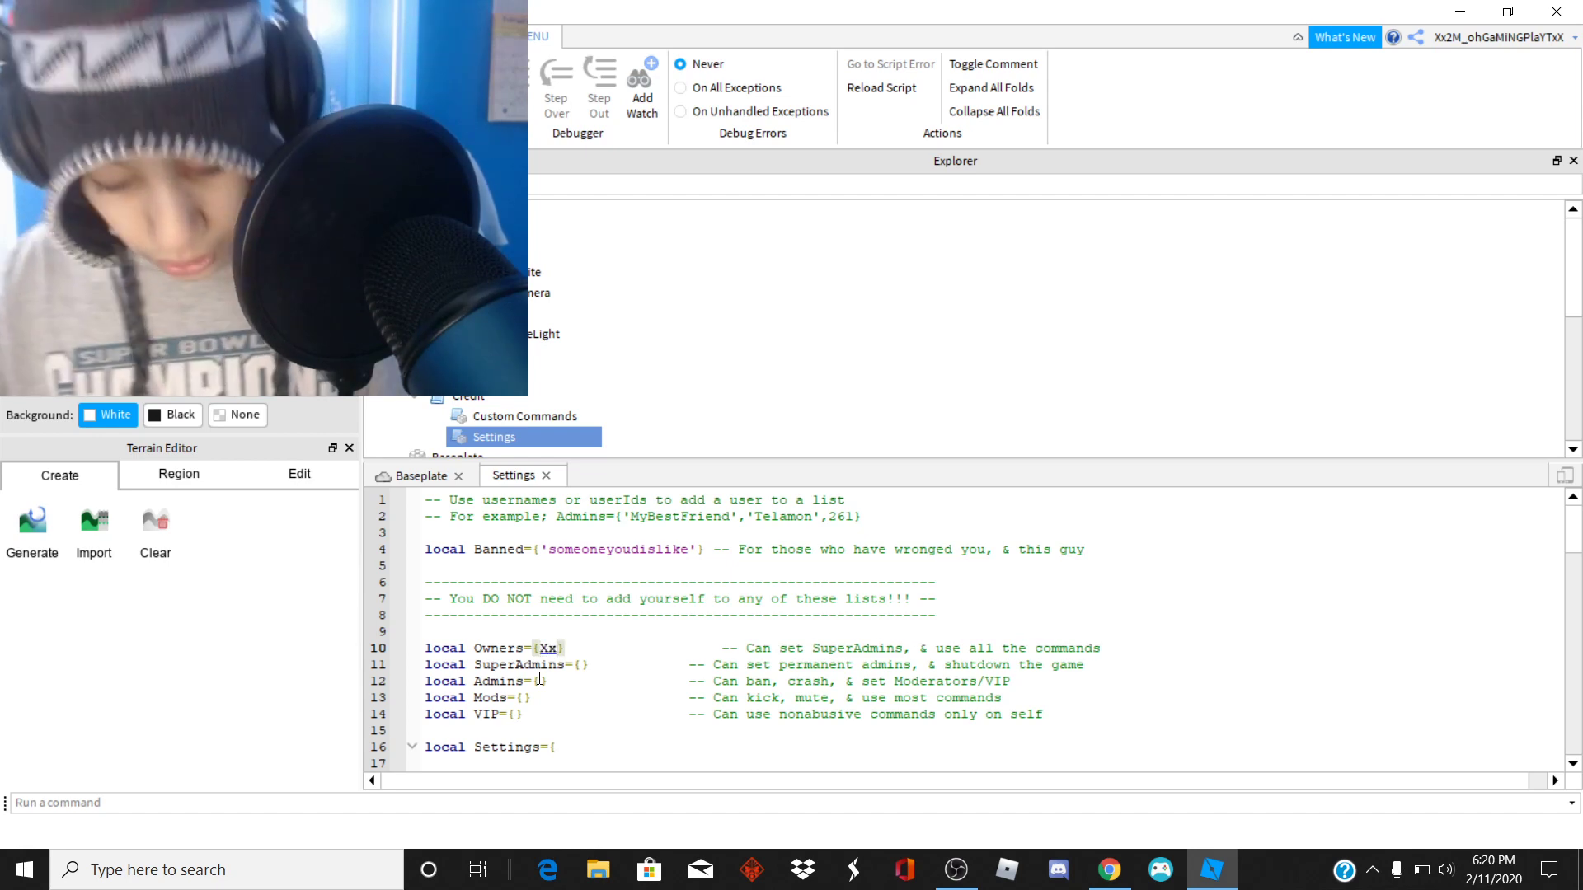
{"action": "type", "text": "@M"}
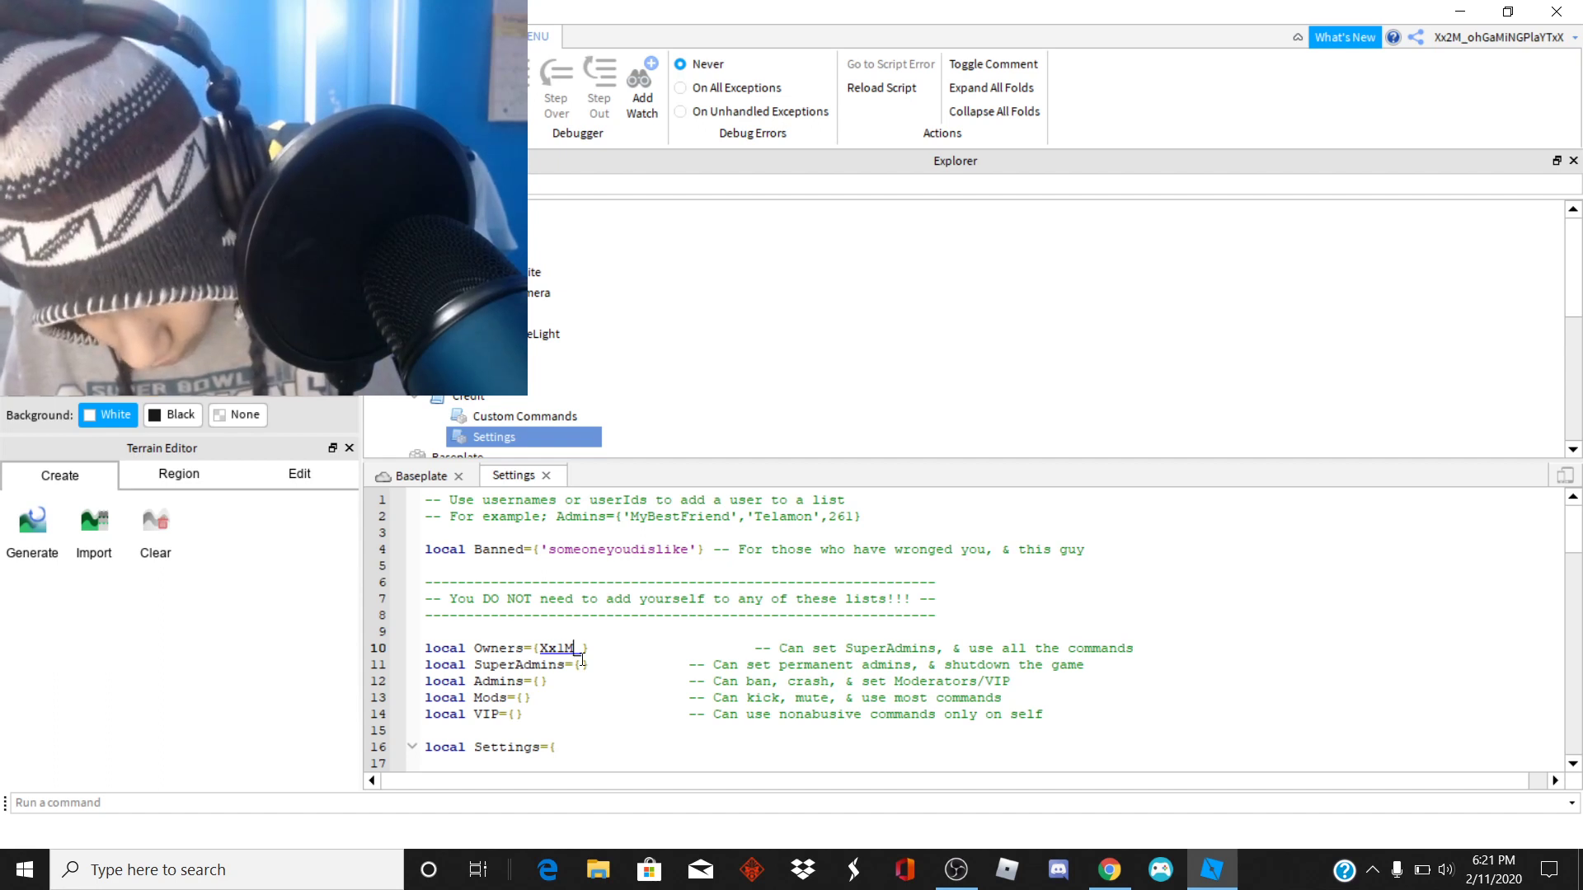
{"action": "key", "text": "Backspace"}
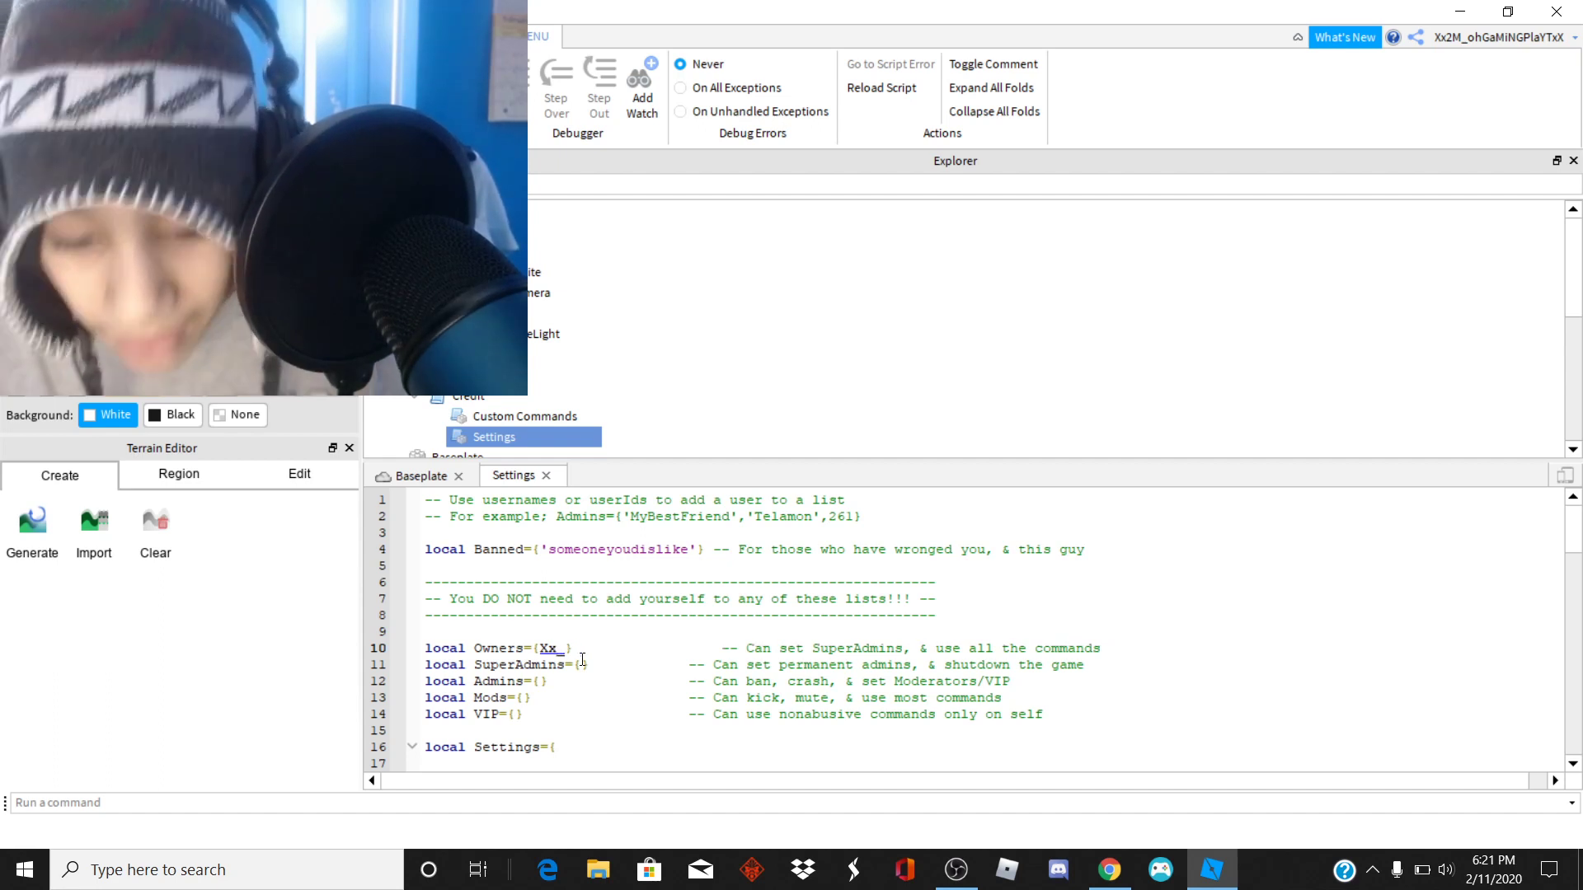
{"action": "type", "text": "2M"}
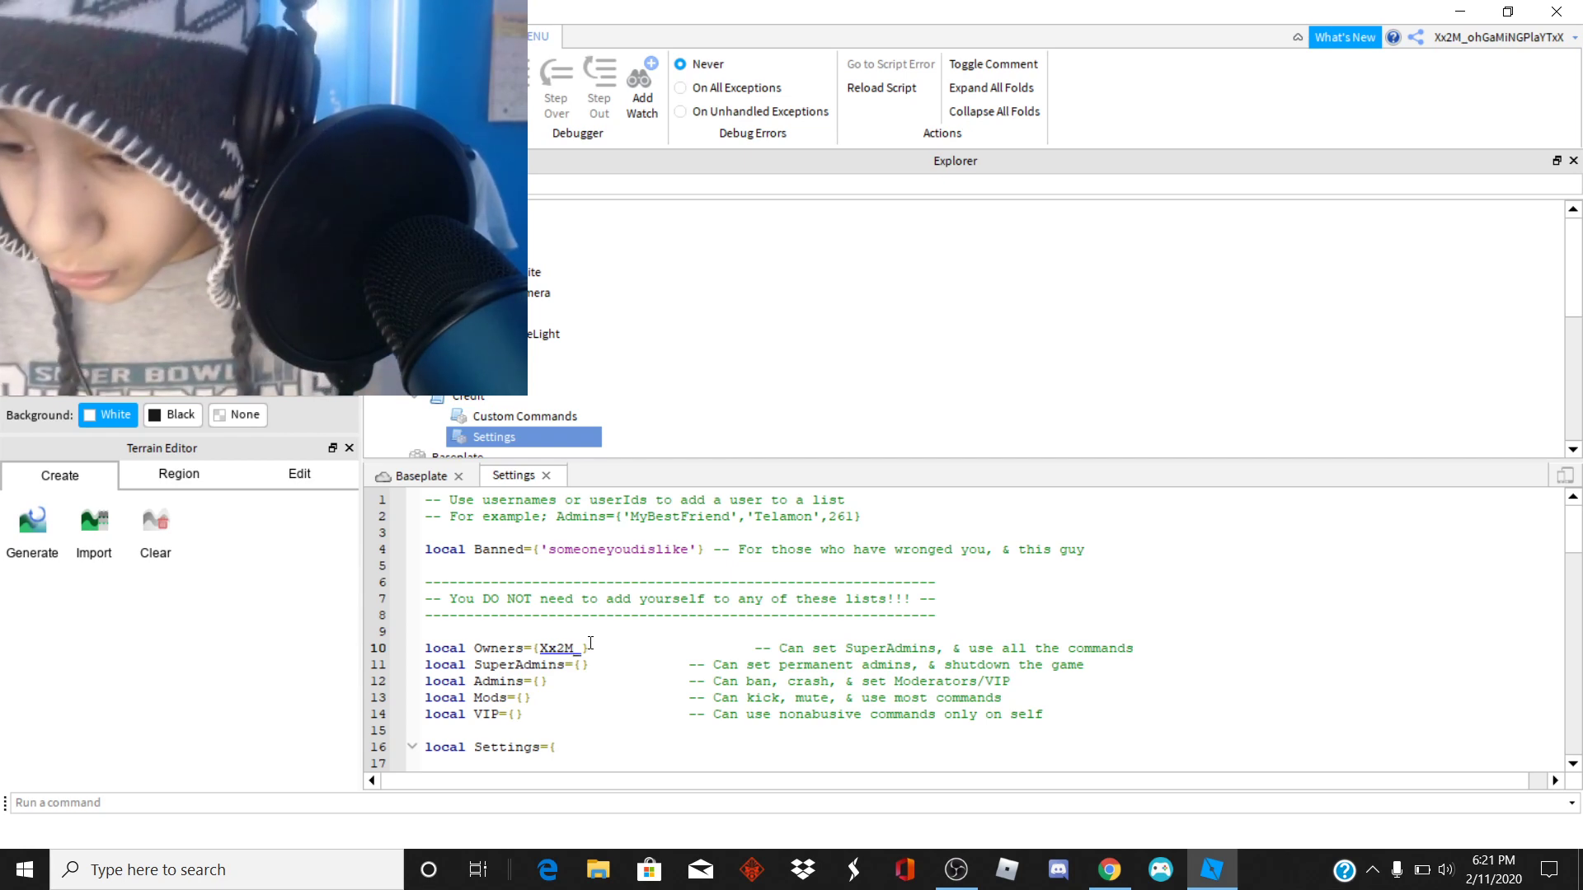
{"action": "type", "text": "o"}
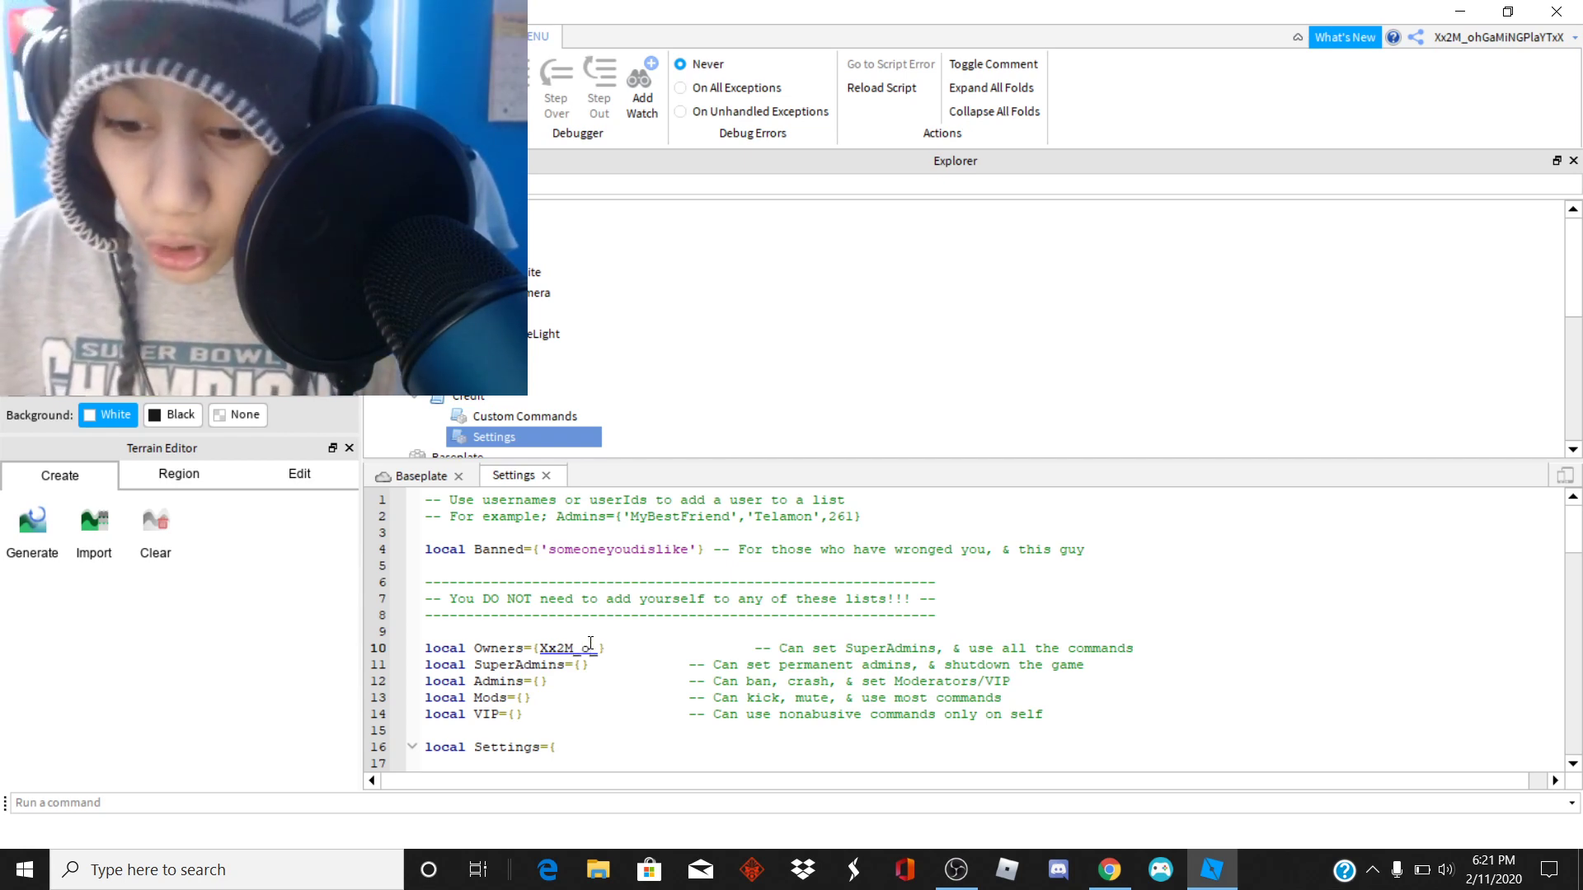